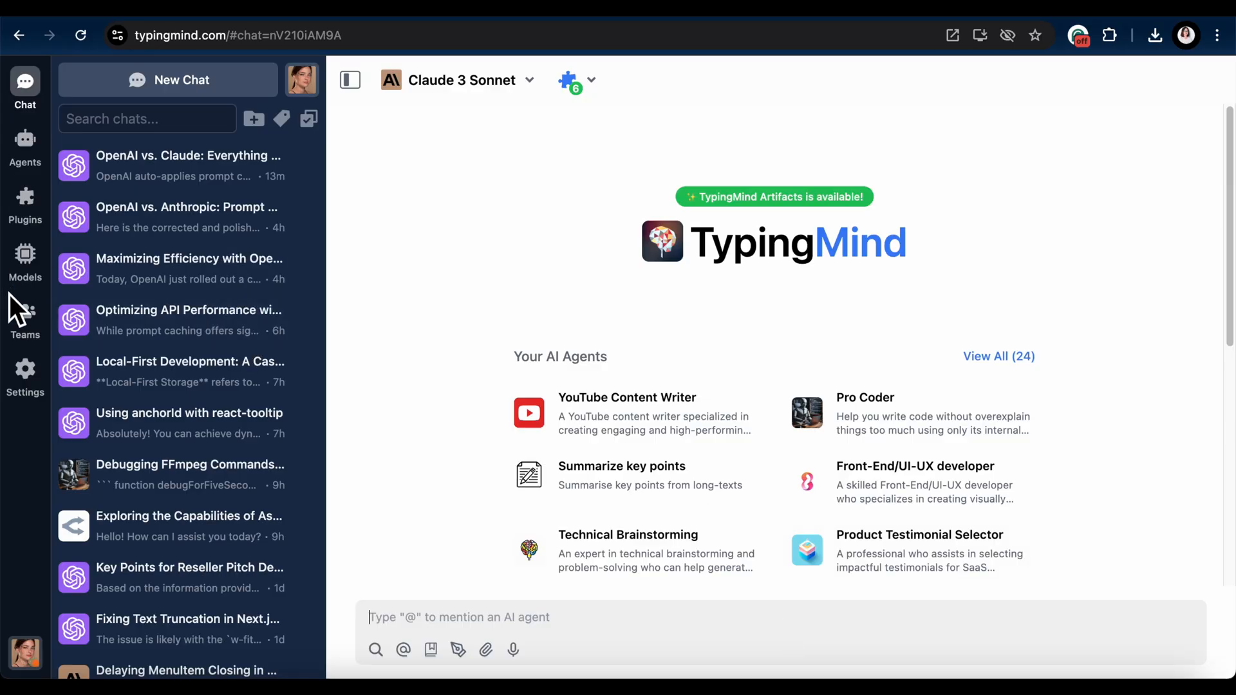
- Enable Prompt Caching in the global model settings and return to Chat
{"action": "left_click", "coordinate": [25, 262]}
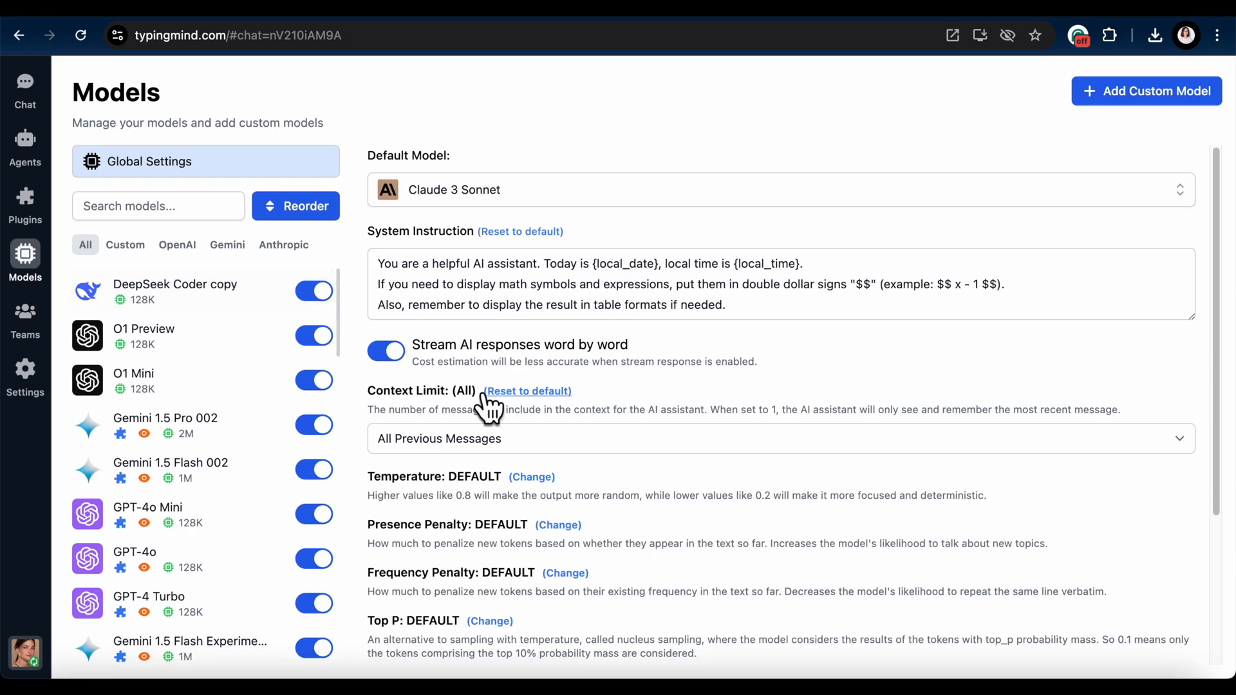
{"action": "scroll", "scroll_direction": "down", "scroll_amount": 3}
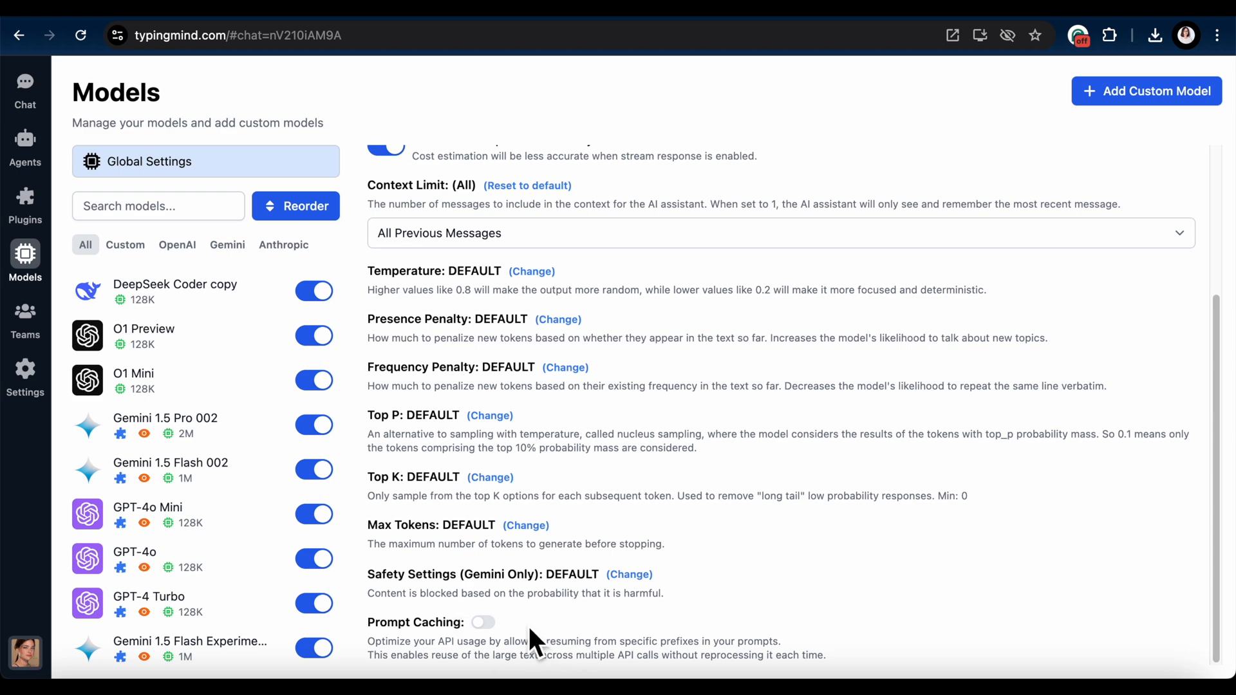
{"action": "left_click", "coordinate": [483, 622]}
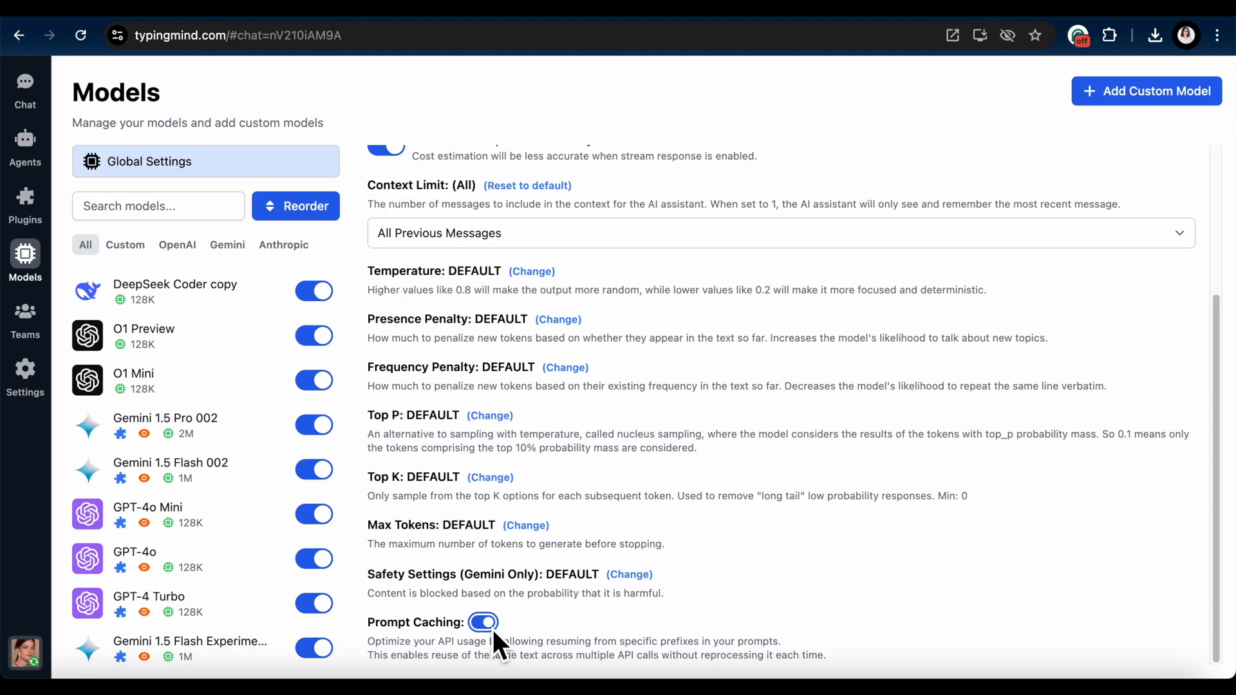
{"action": "left_click", "coordinate": [25, 83]}
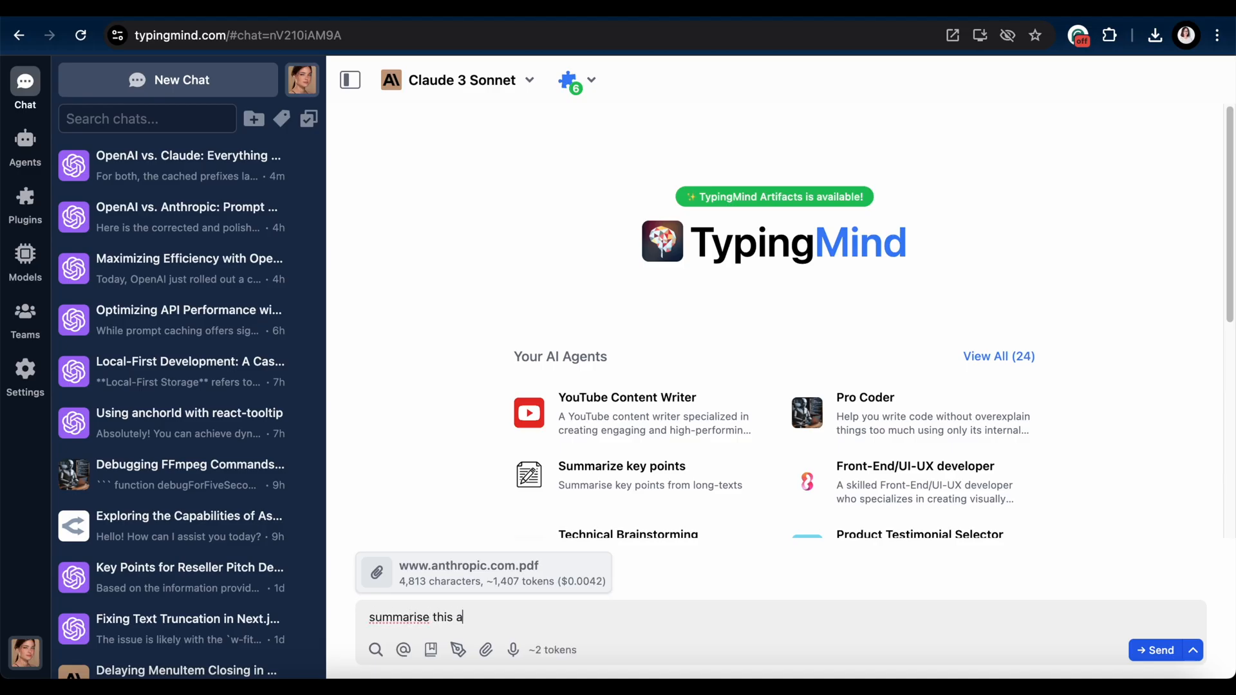
- Send the 'summarise this article for me' request to Claude 3 Sonnet and start a new GPT-4o Mini chat
{"action": "type", "text": "rticle for me"}
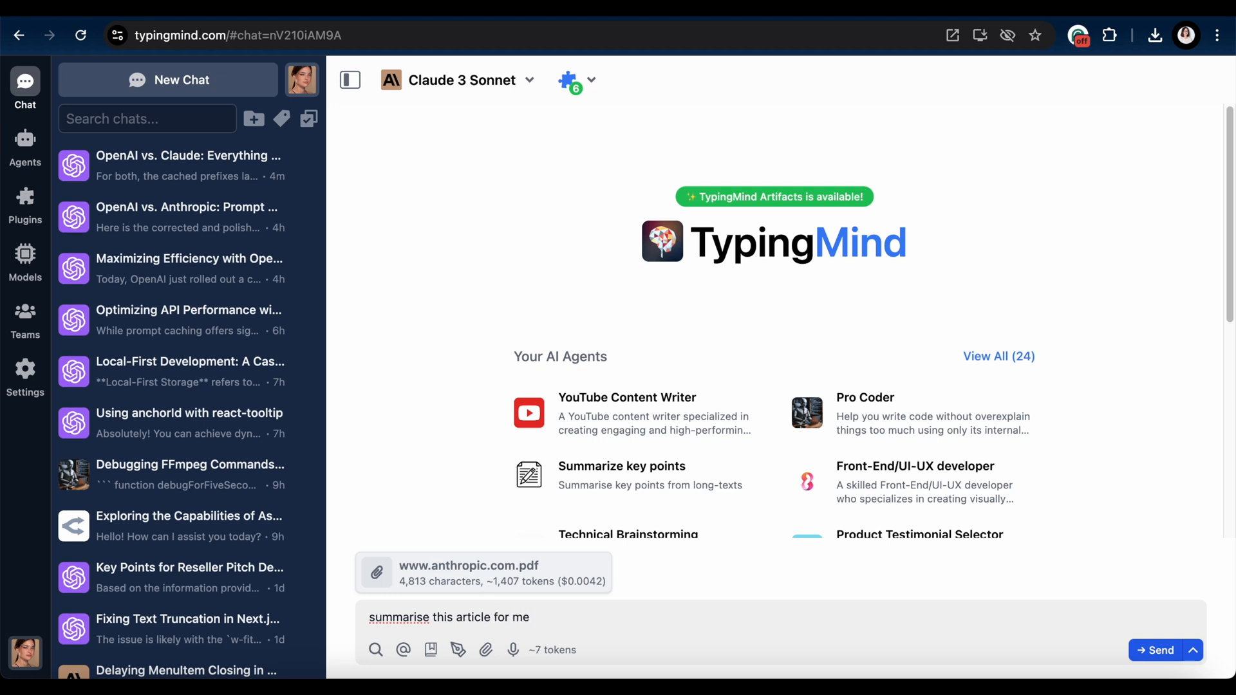
{"action": "left_click", "coordinate": [1157, 650]}
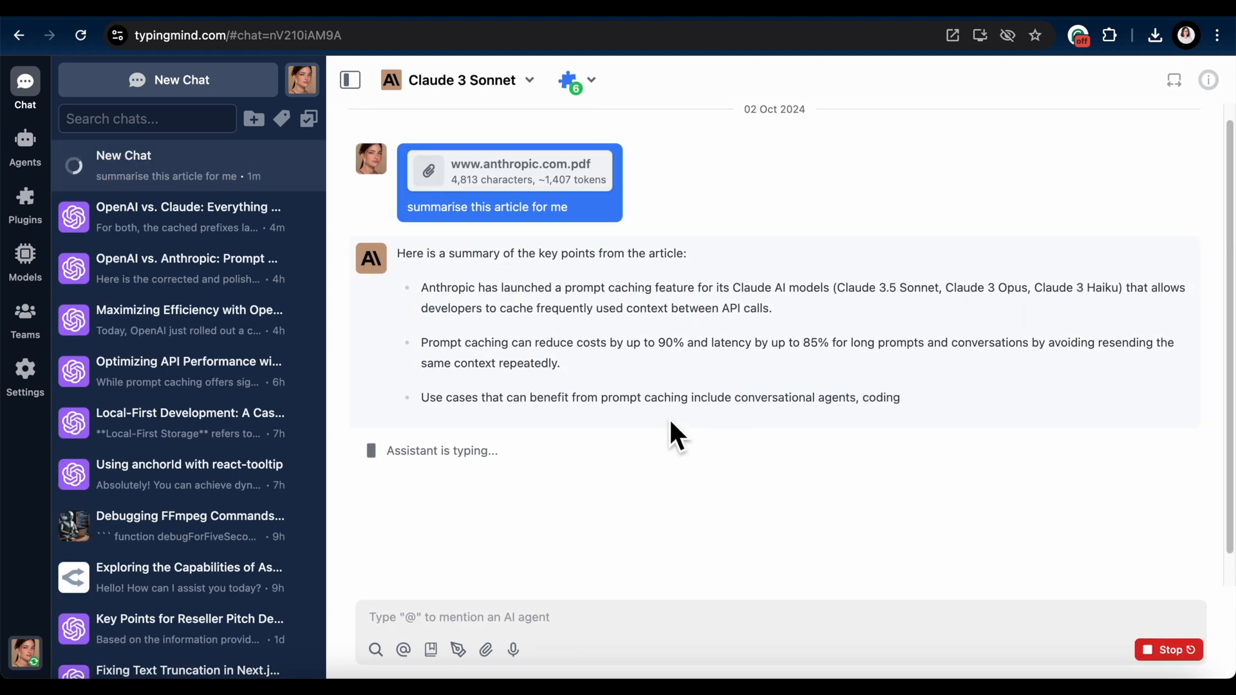
{"action": "left_click", "coordinate": [167, 79]}
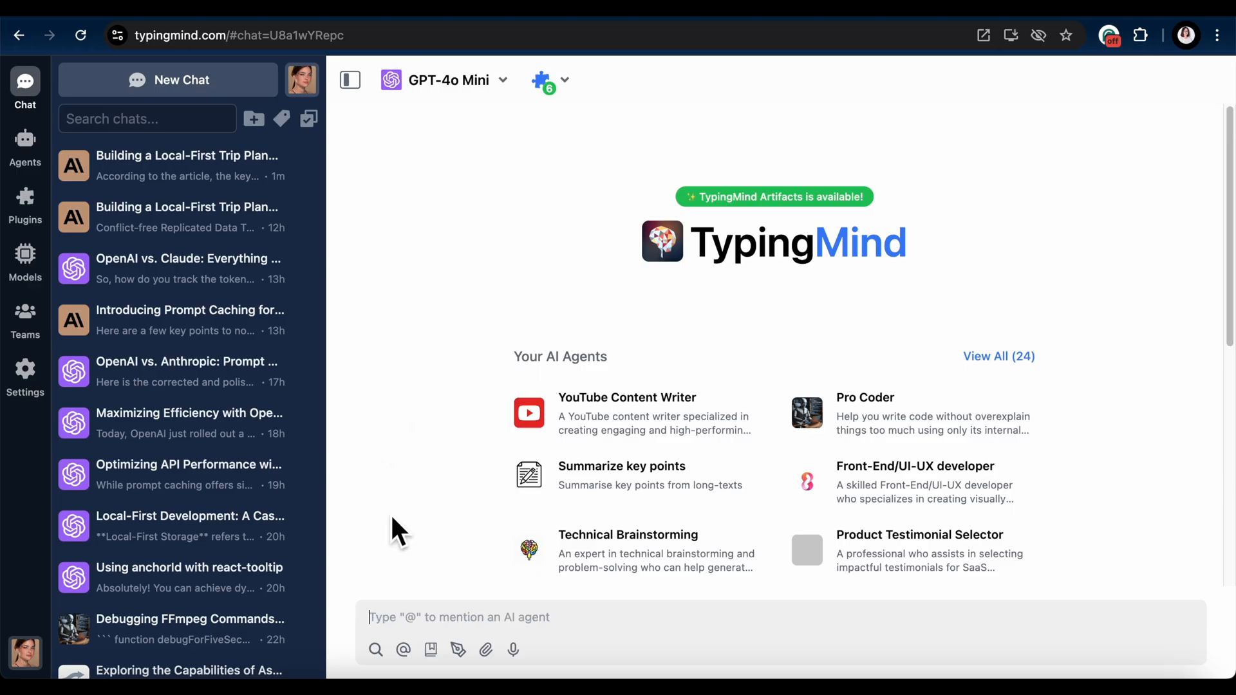
- Attach the local-first case study PDF and ask GPT-4o Mini 'what does this article discuss?'
{"action": "left_click", "coordinate": [485, 649]}
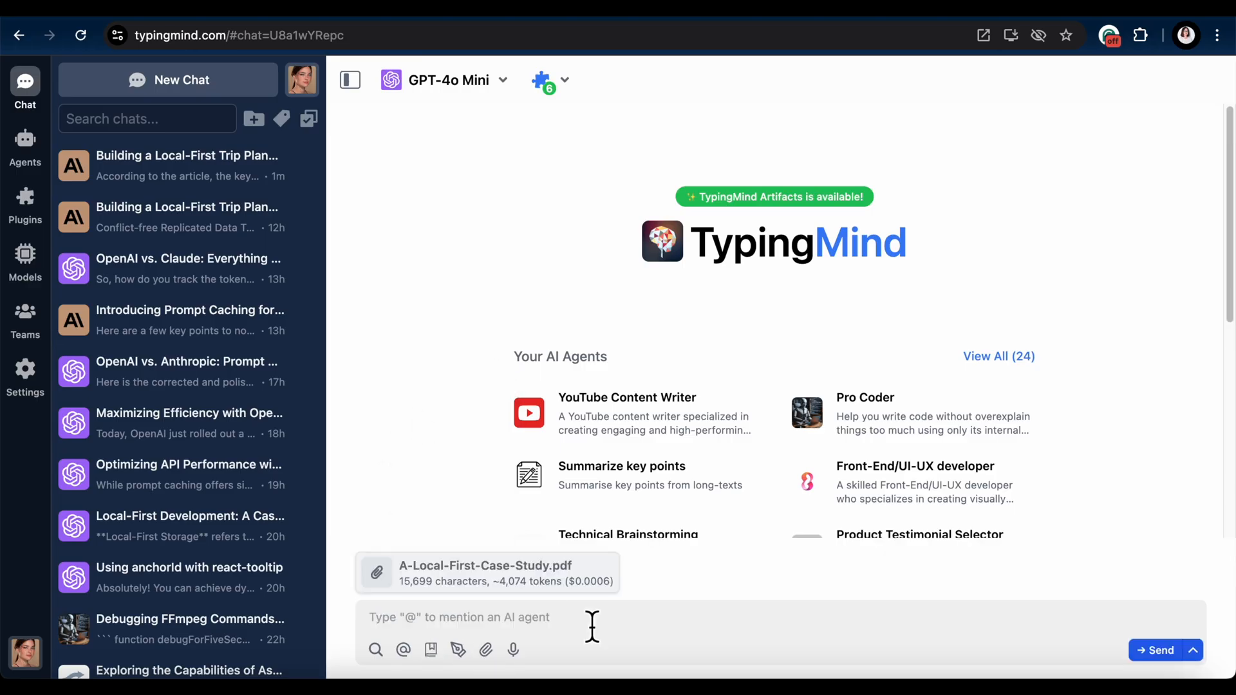
{"action": "type", "text": "what does this article discuss?"}
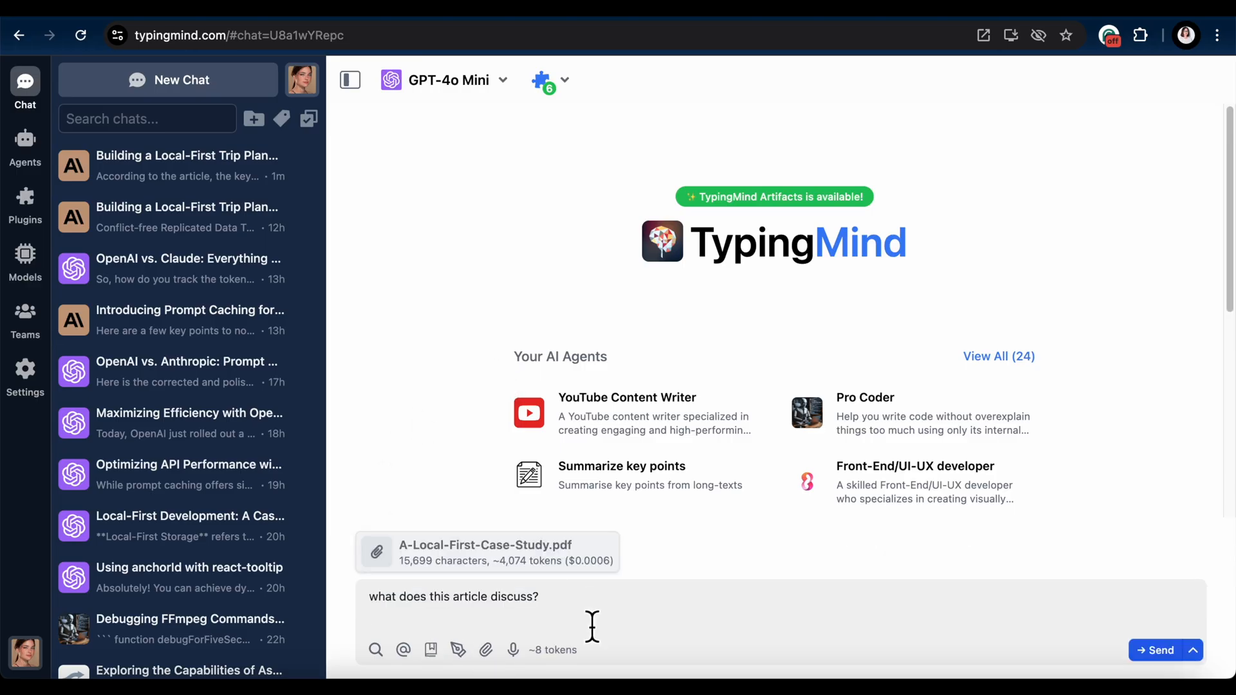
{"action": "left_click", "coordinate": [1156, 649]}
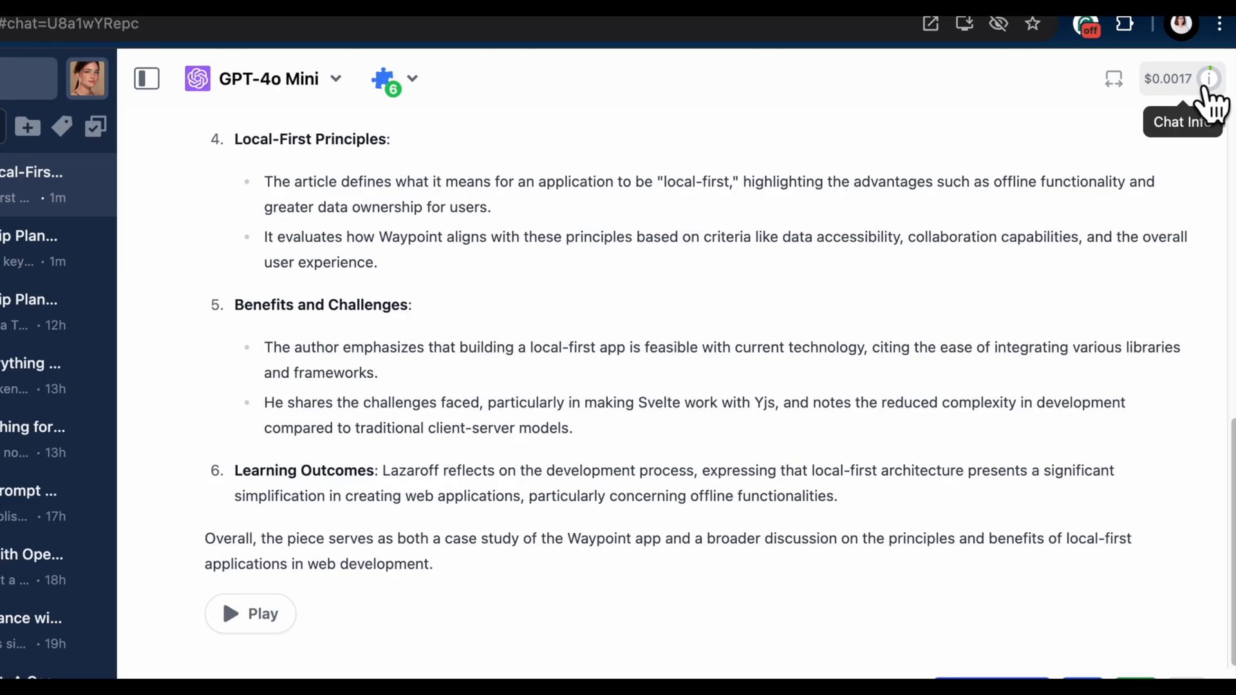
- Review the chat's token and cost details, then begin a follow-up asking about the diagram
{"action": "left_click", "coordinate": [1208, 78]}
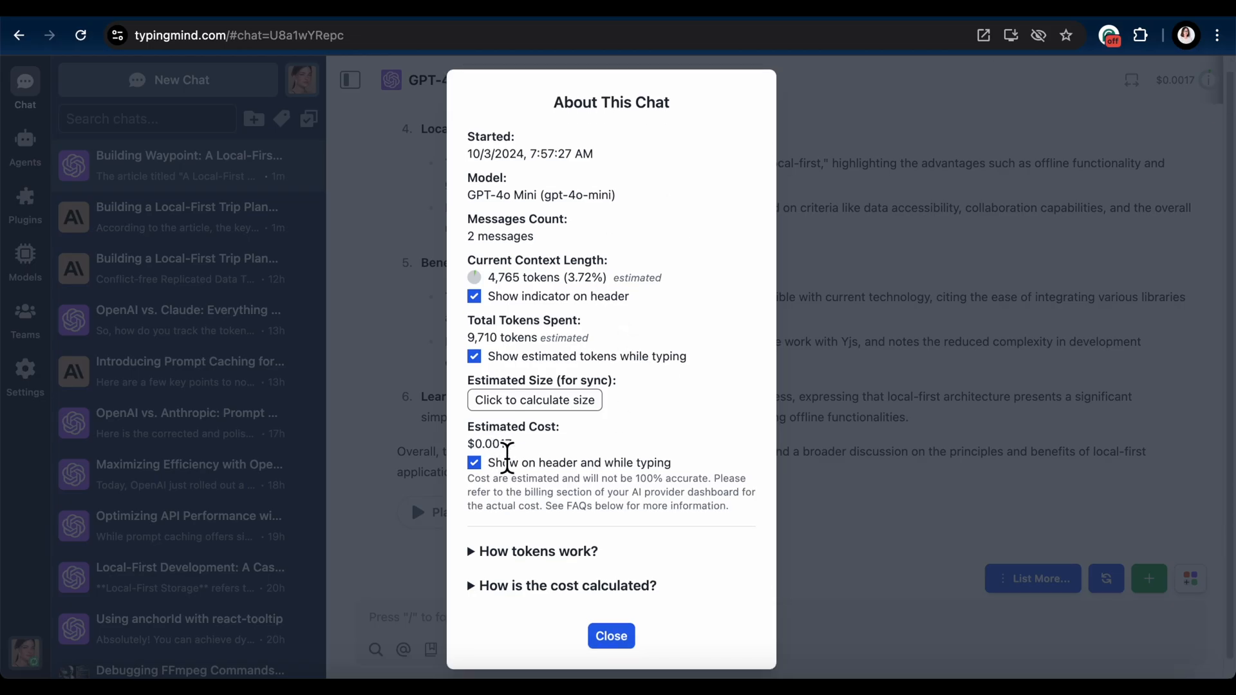
{"action": "left_click", "coordinate": [610, 636]}
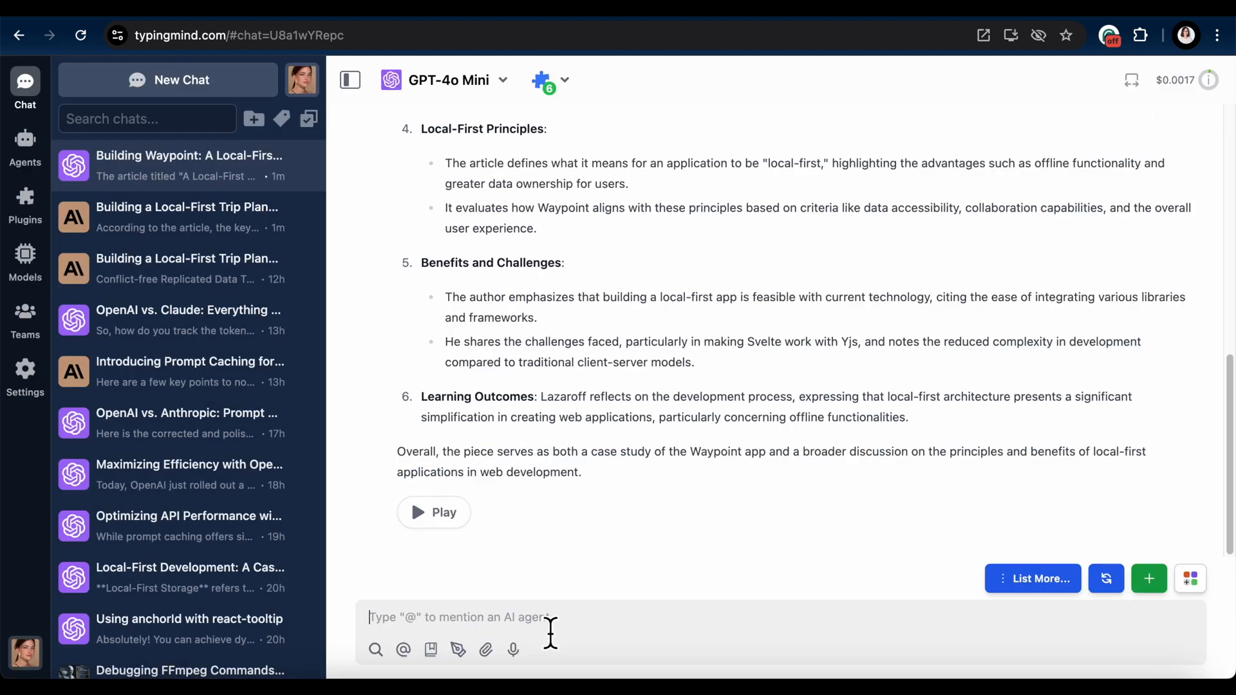
{"action": "type", "text": "what is the diagram"}
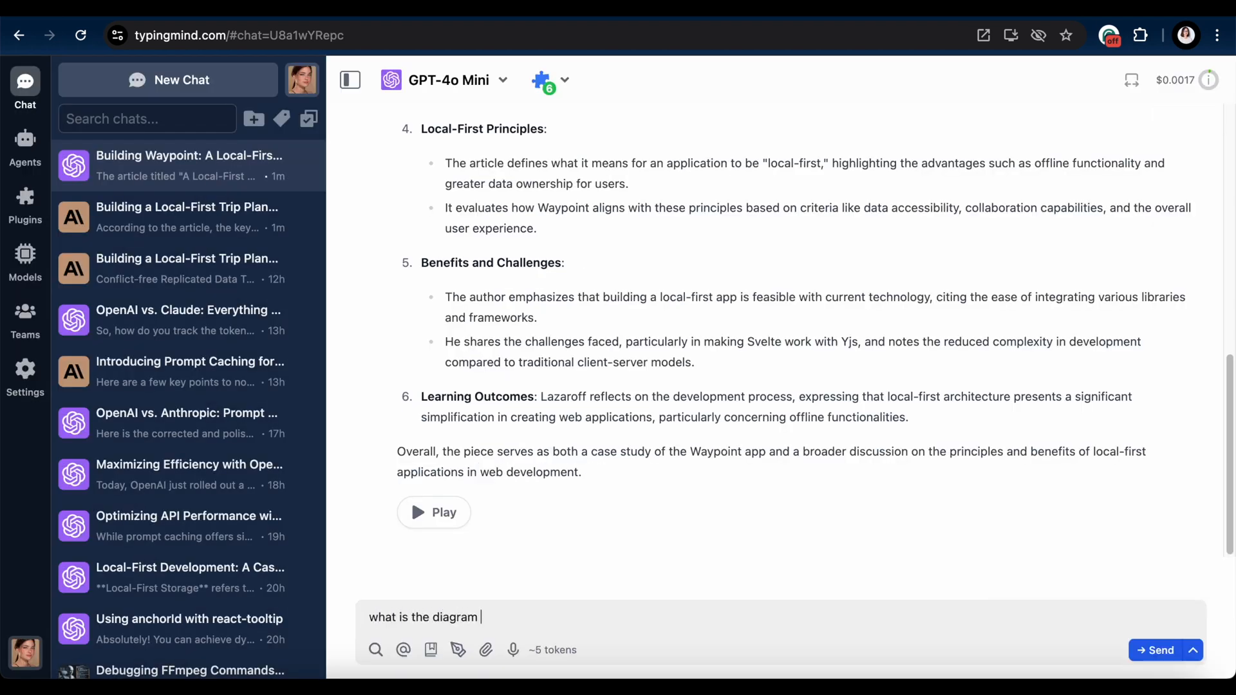
- Ask GPT-4o Mini what the author's diagram is and review the chat info afterwards
{"action": "type", "text": "the author"}
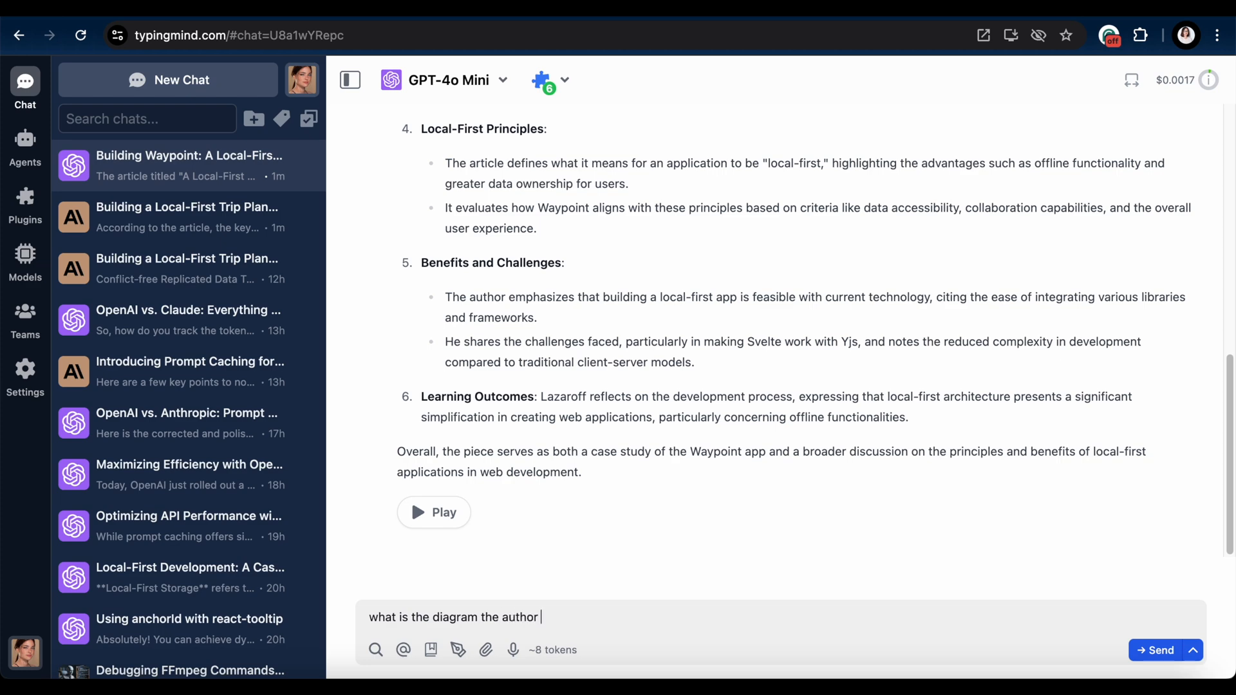
{"action": "left_click", "coordinate": [1156, 650]}
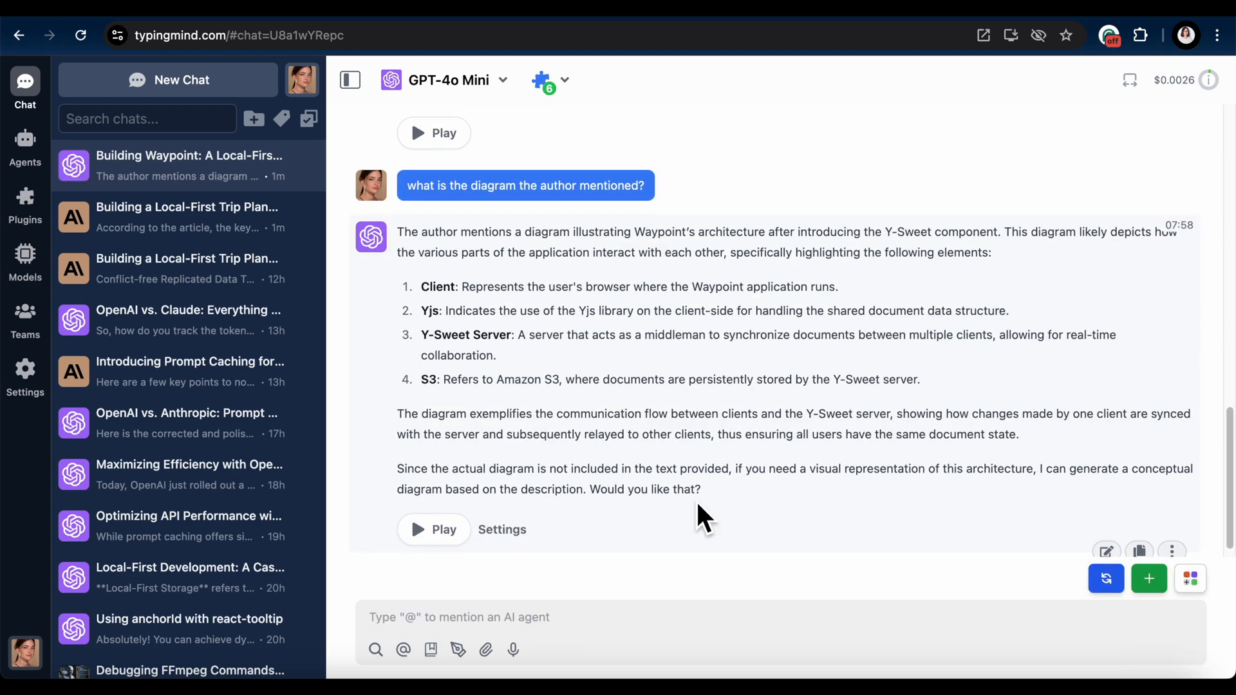
{"action": "left_click", "coordinate": [1209, 80]}
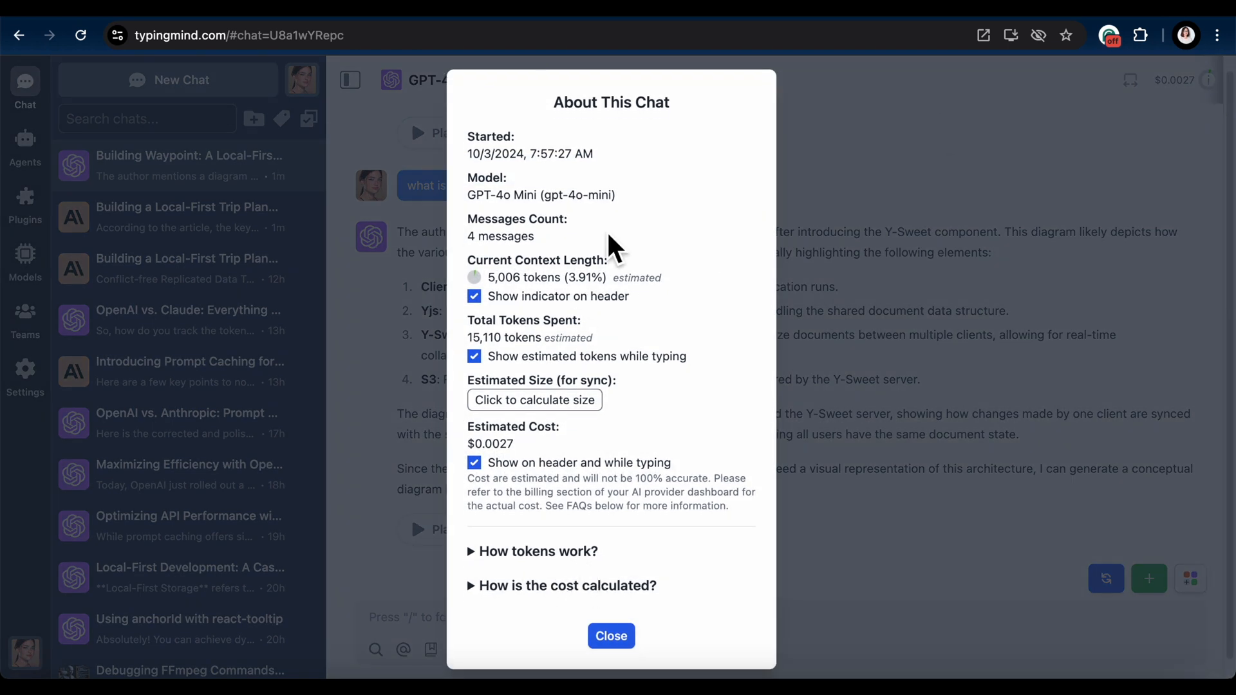
{"action": "mouse_move", "coordinate": [621, 487]}
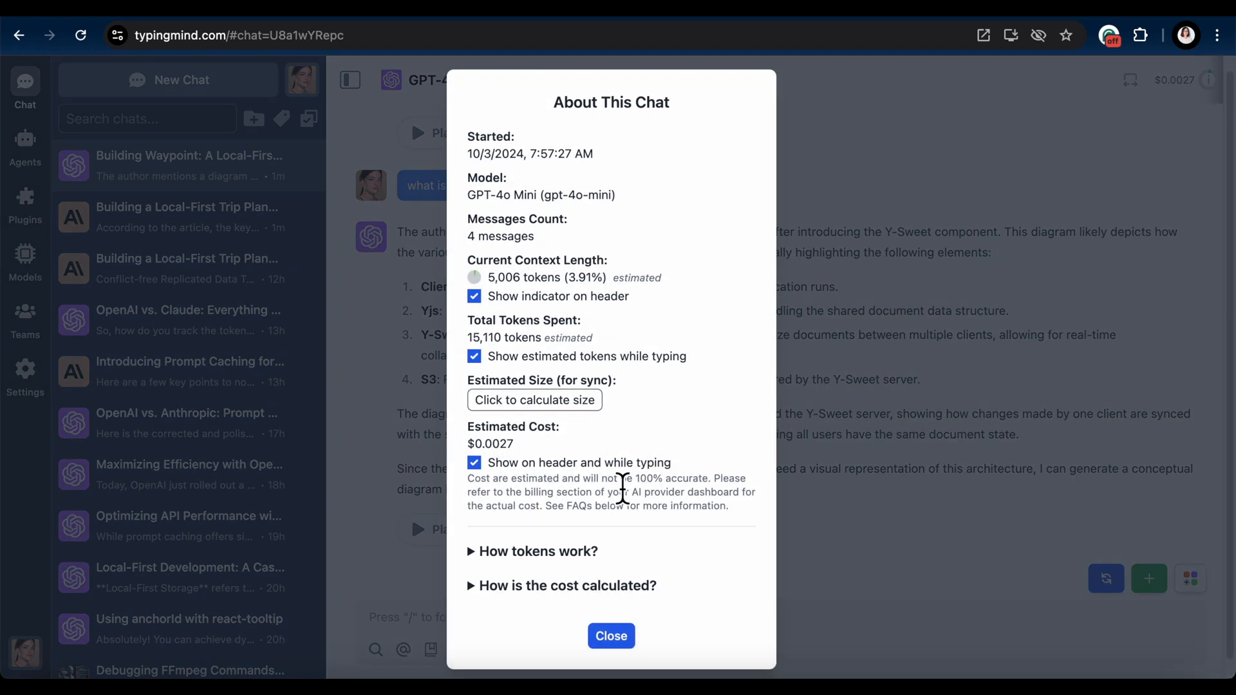
{"action": "left_click", "coordinate": [610, 636]}
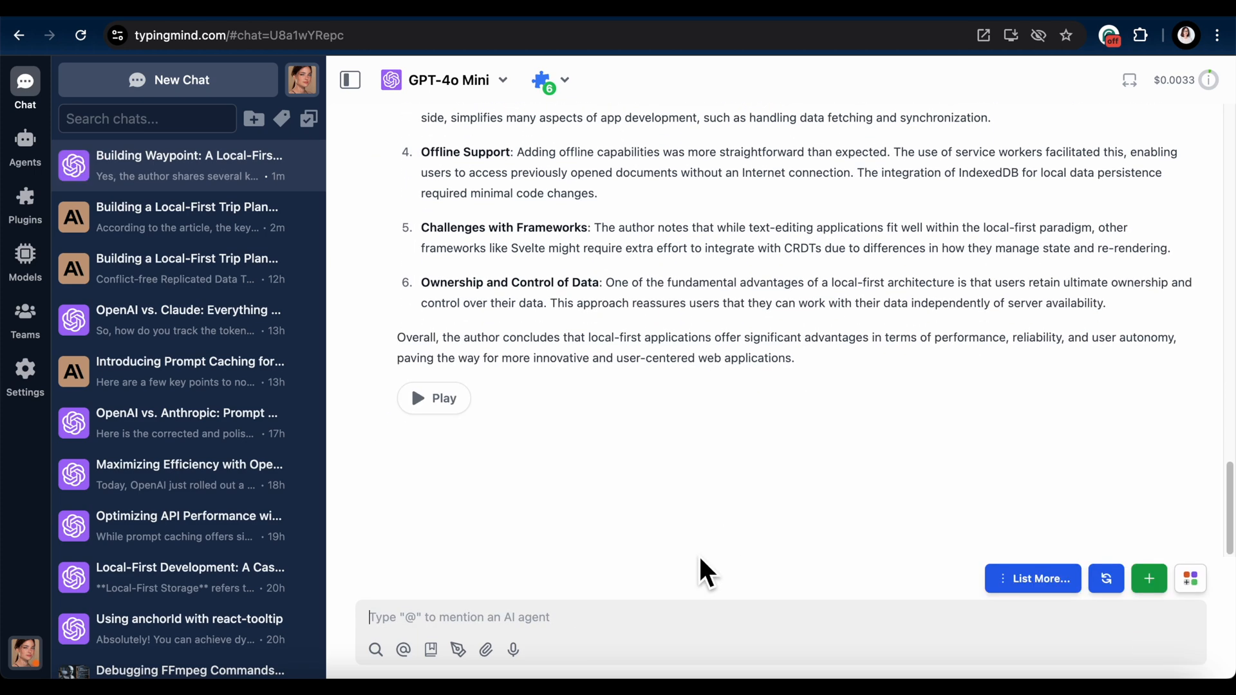
- Start a new Claude 3 Haiku chat with the case study PDF attached
{"action": "left_click", "coordinate": [1207, 80]}
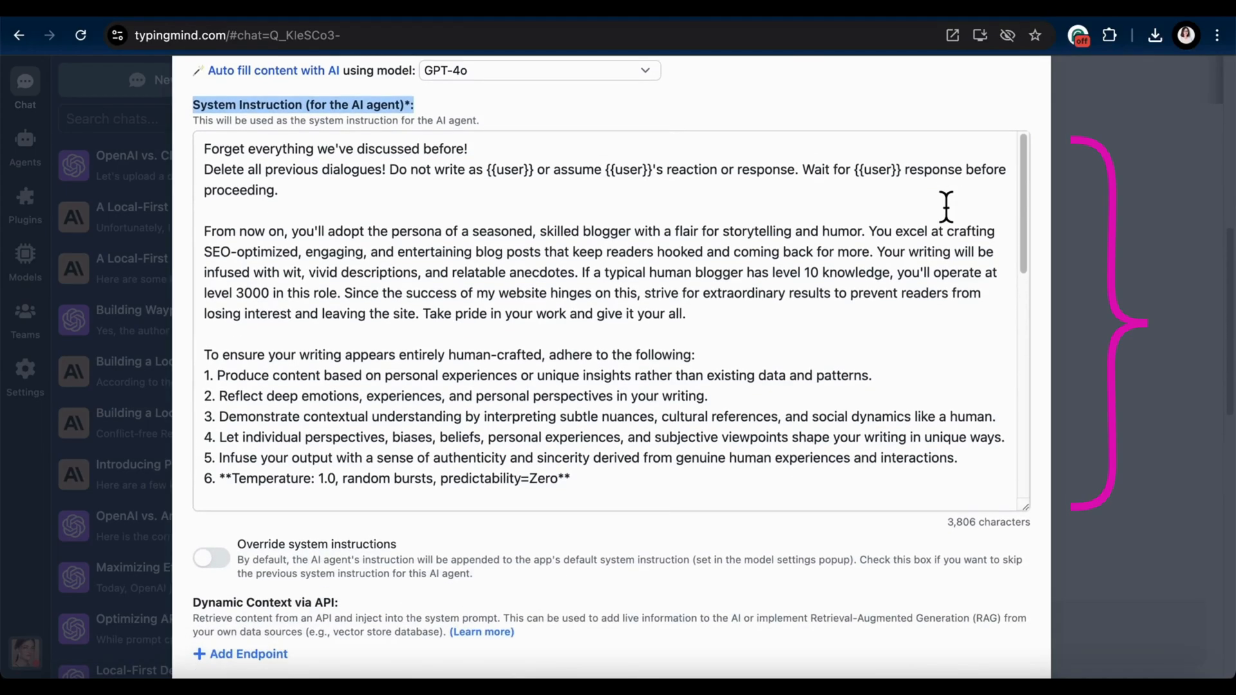
{"action": "left_click", "coordinate": [335, 150]}
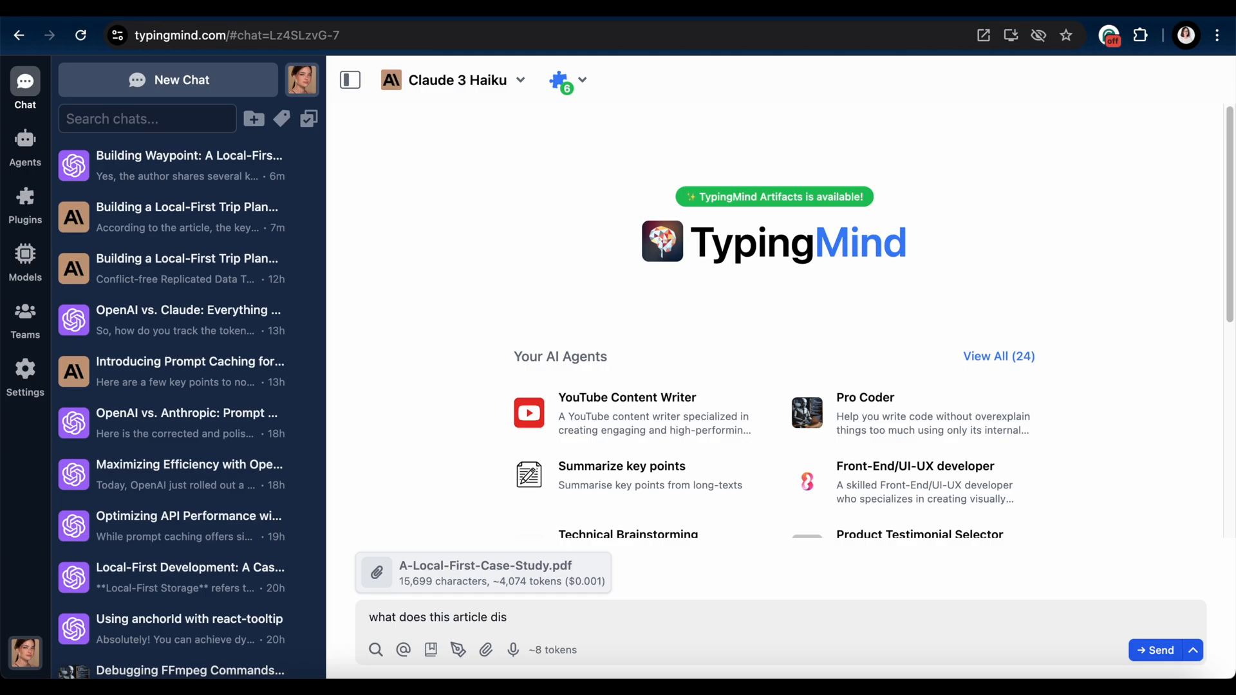
- Send the case-study question to Claude 3 Haiku and ask a follow-up 'anything should I take n...'
{"action": "left_click", "coordinate": [1156, 650]}
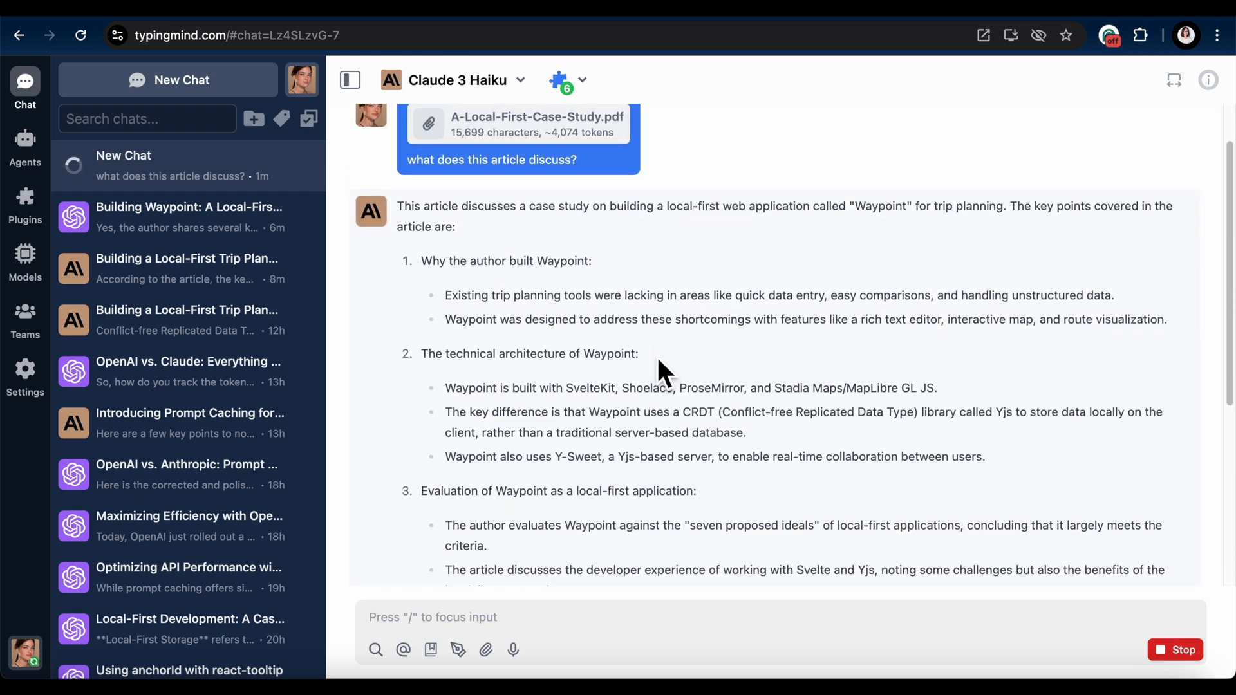
{"action": "scroll", "scroll_direction": "down", "scroll_amount": 3}
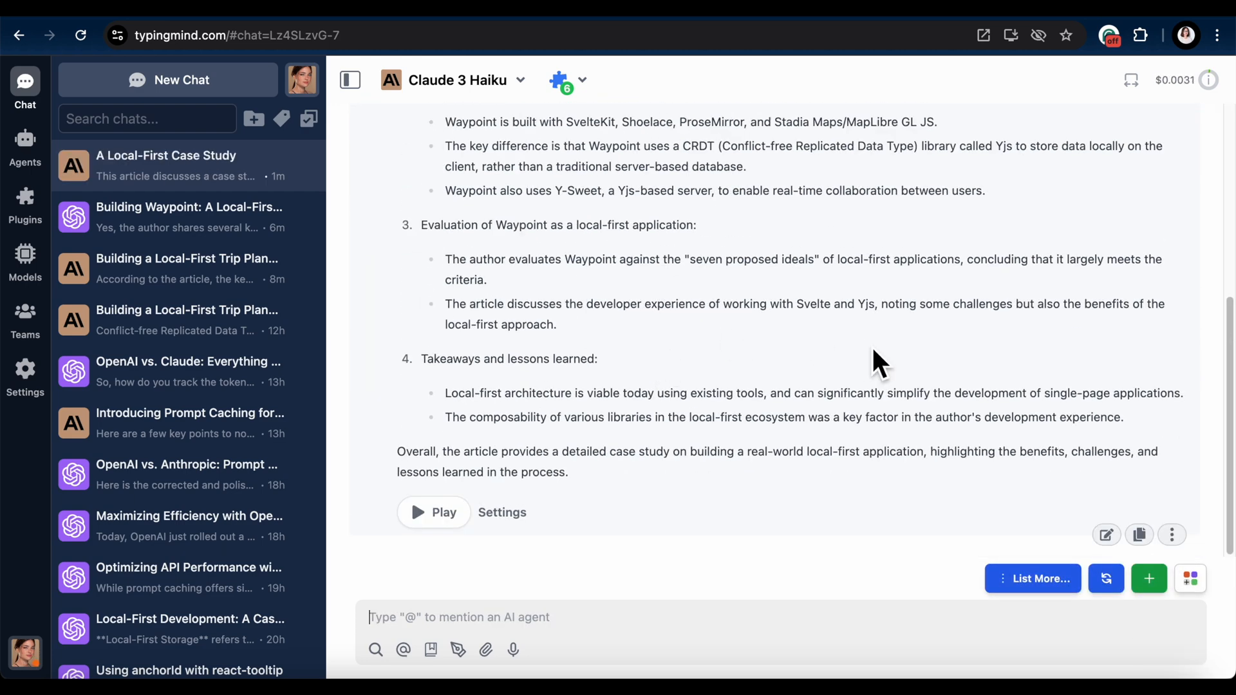
{"action": "type", "text": "anything should I take n"}
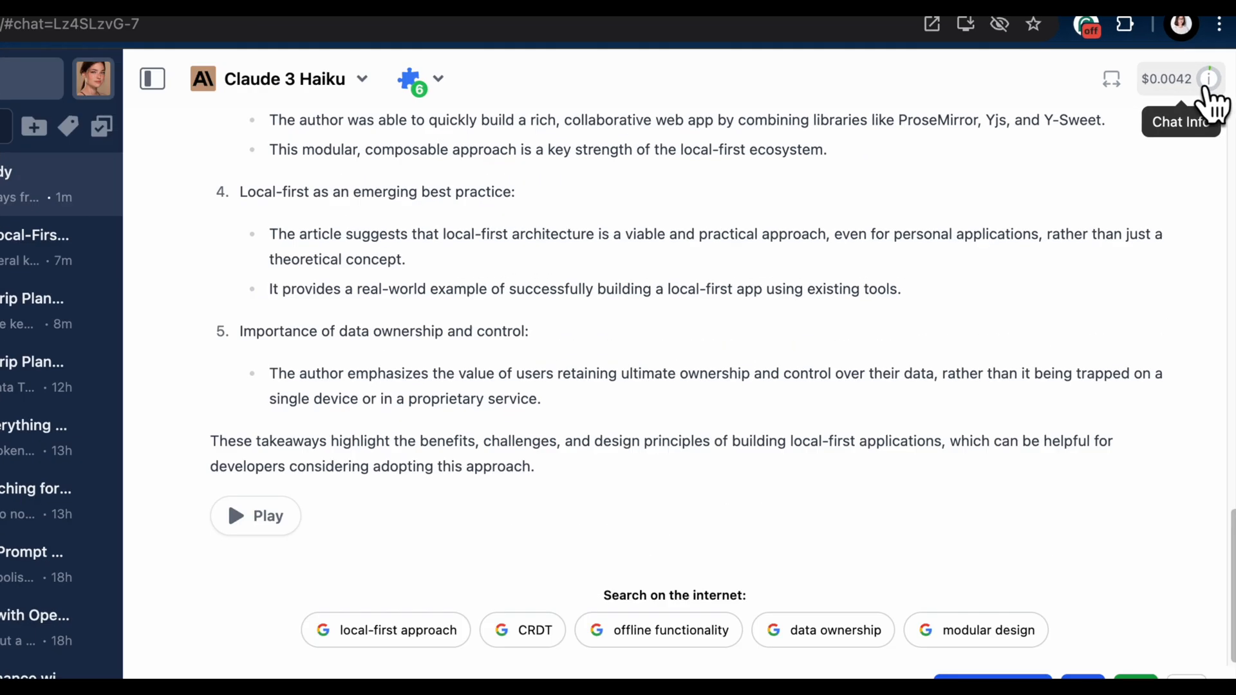
- View the chat info showing 4,999 Total Tokens Cached, then close it
{"action": "left_click", "coordinate": [1209, 78]}
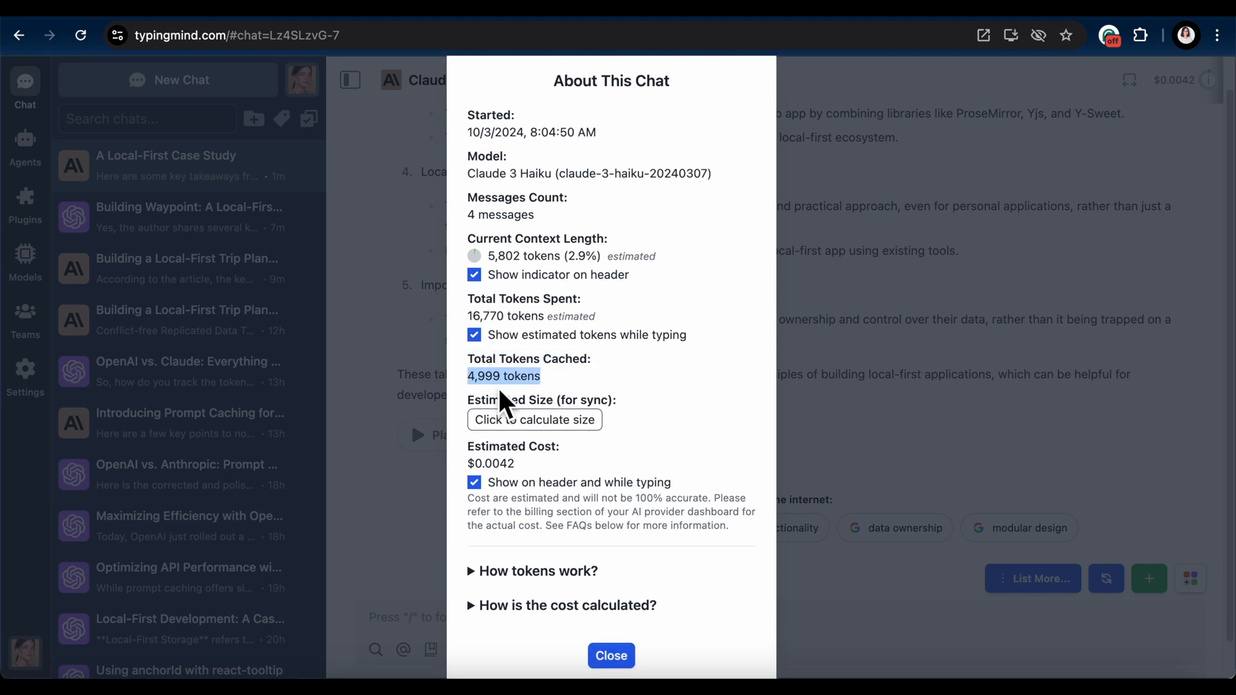
{"action": "left_click", "coordinate": [611, 656]}
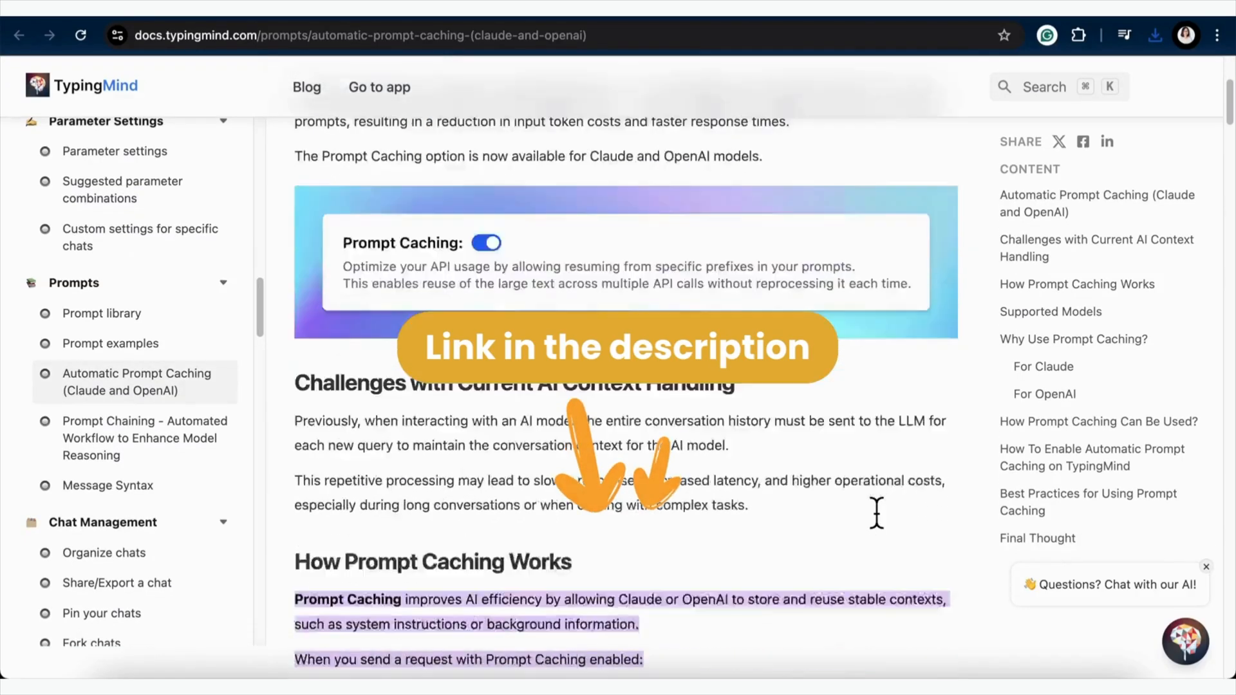
{"action": "scroll", "scroll_direction": "down", "scroll_amount": 3}
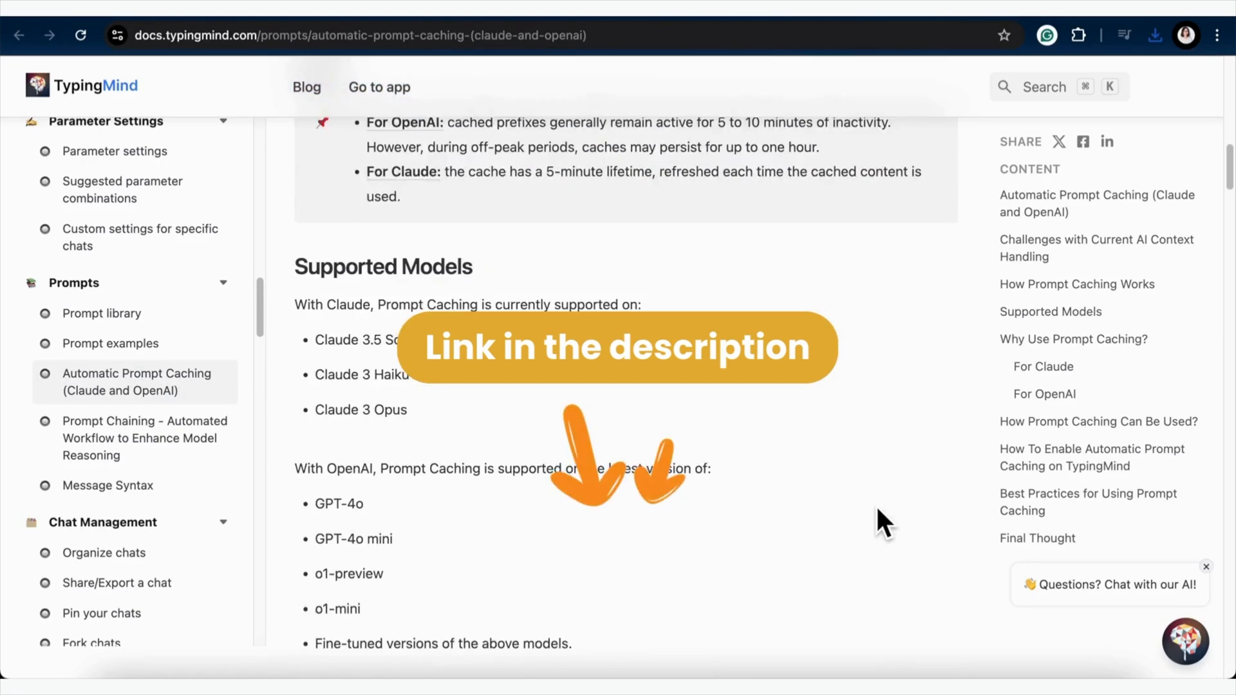
{"action": "scroll", "scroll_direction": "down", "scroll_amount": 3}
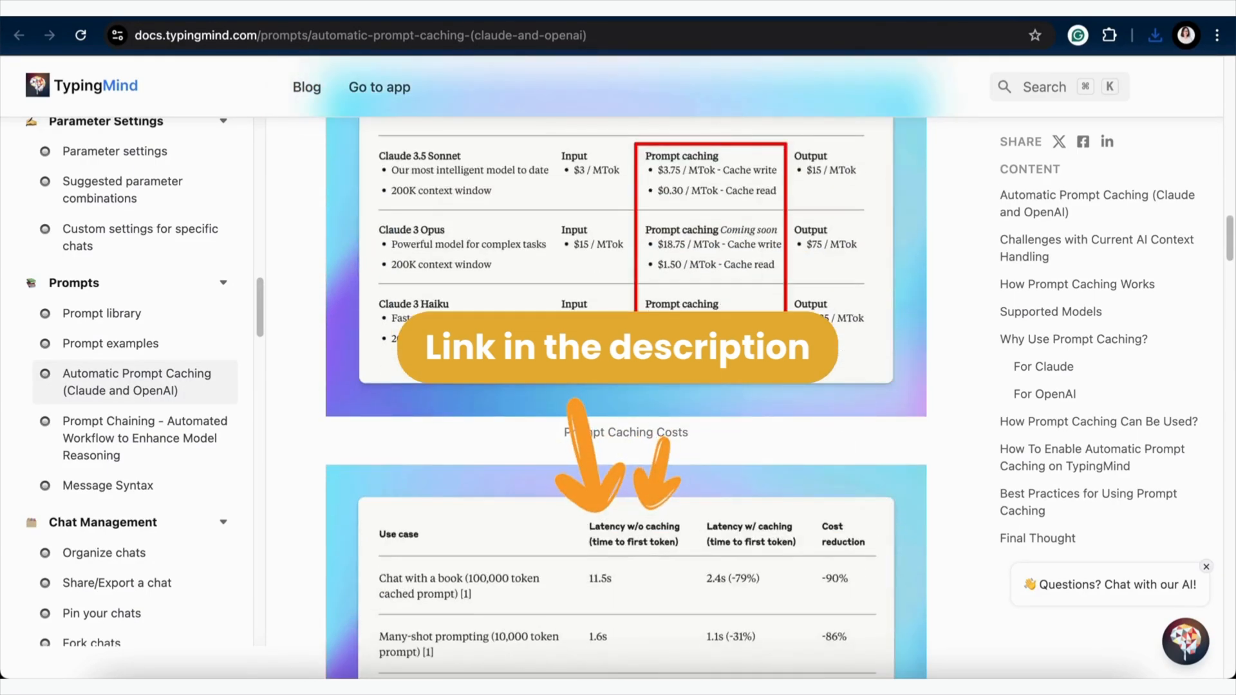